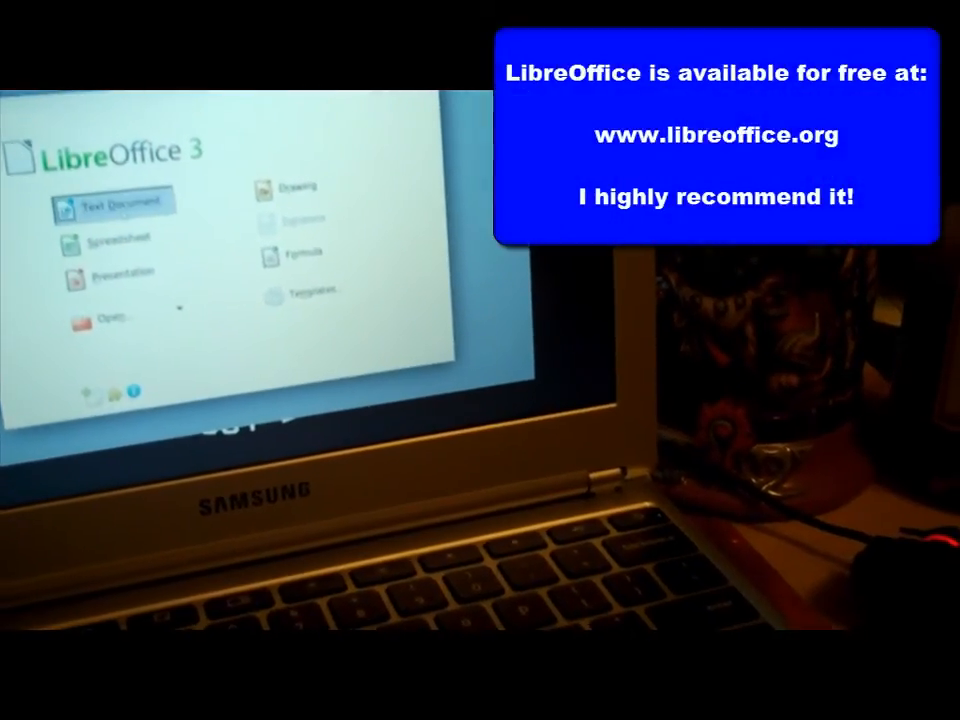
- Start a new blank Writer document from the Start Center's Text Document entry
{"action": "left_click", "coordinate": [112, 200]}
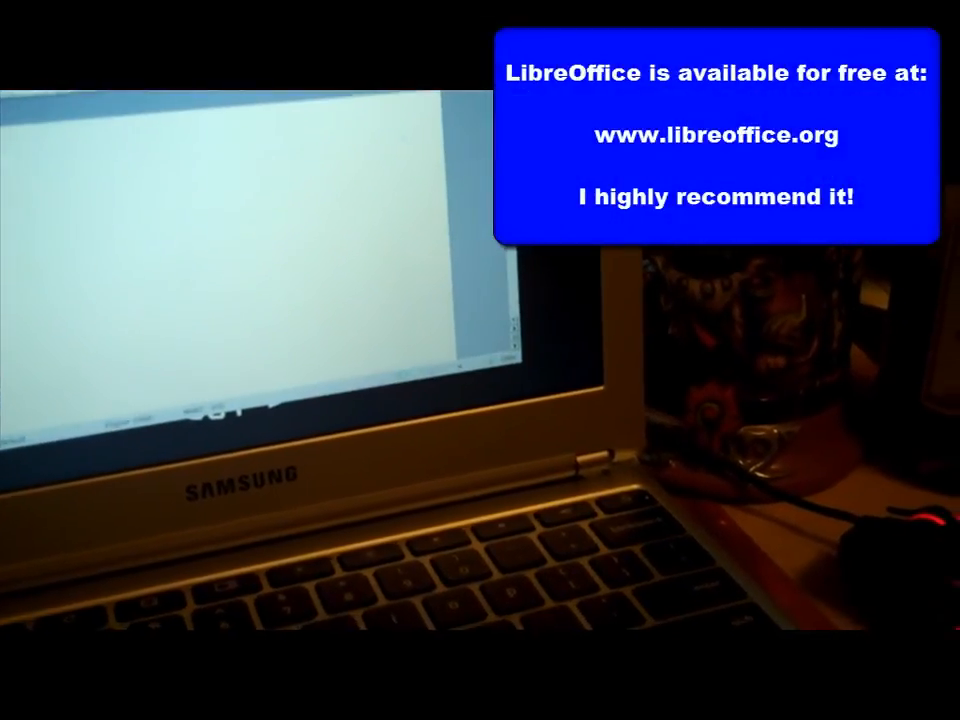